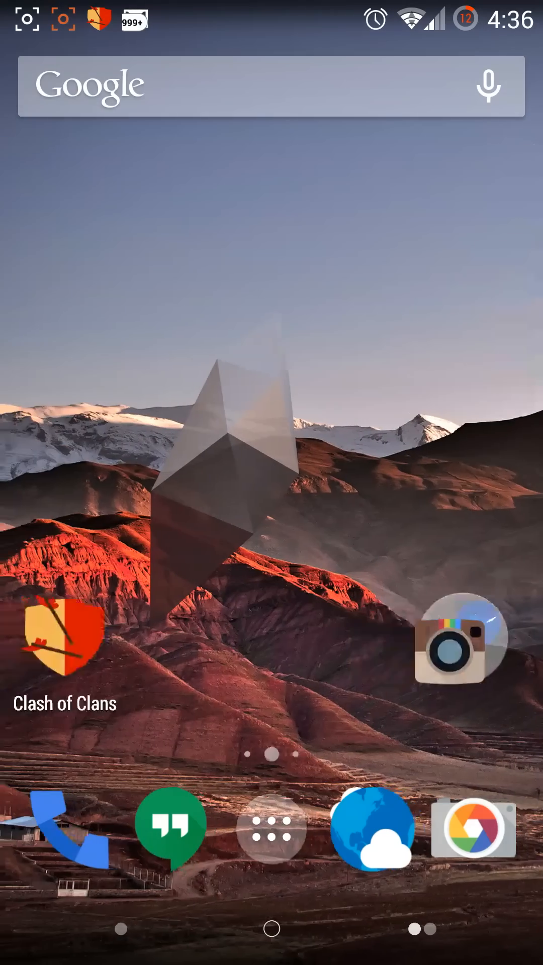
- Uninstall Epson iPrint and eFax by dropping each on Uninstall and confirming
scroll("left", 3)
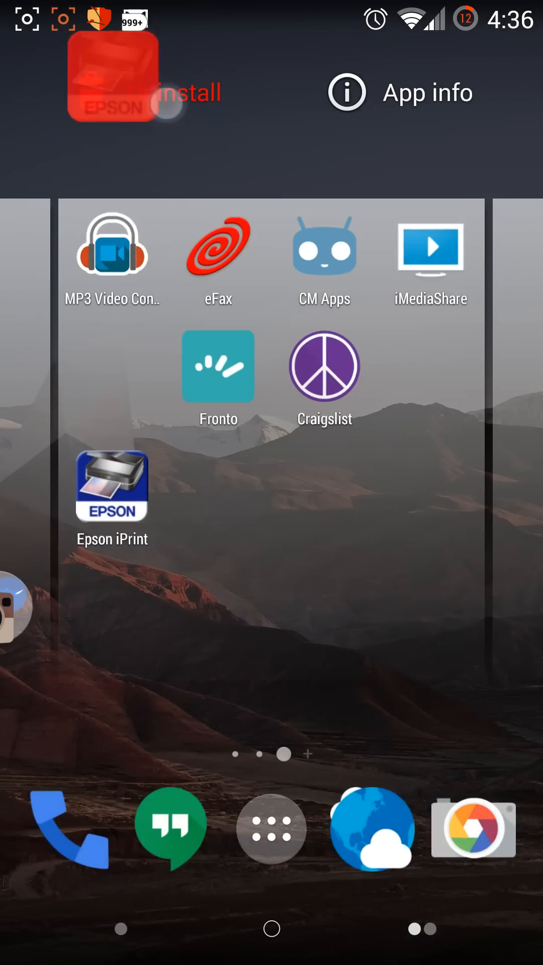
left_click(110, 93)
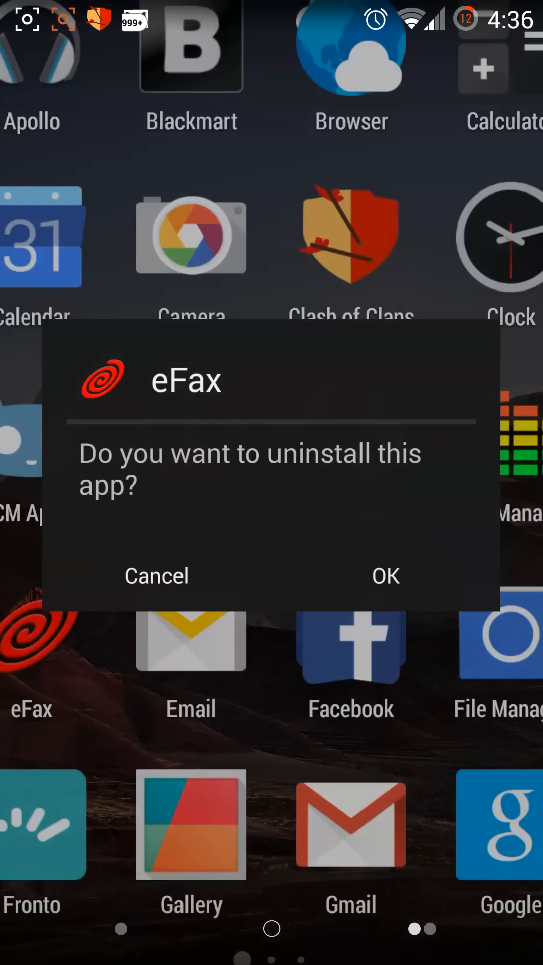
left_click(385, 575)
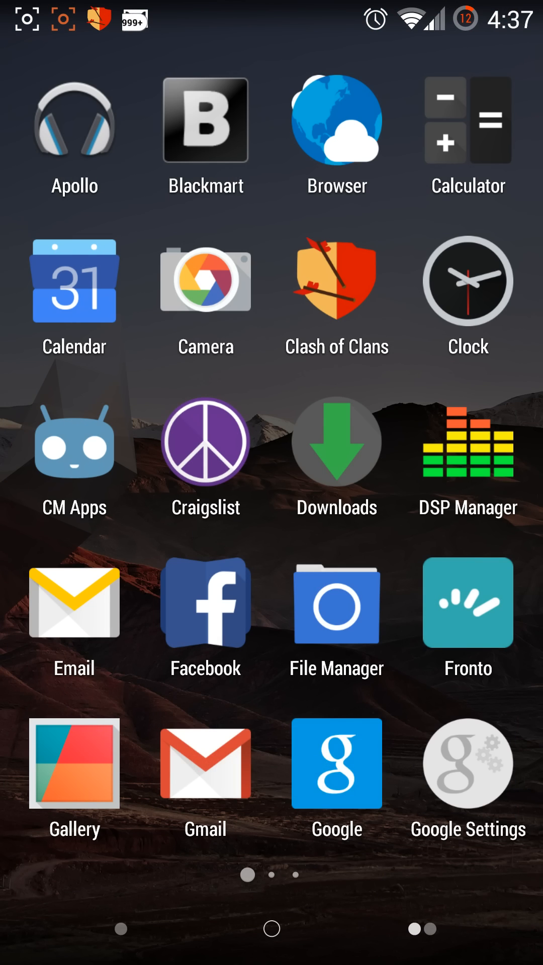
- Swipe through the app drawer pages and return to the home screen
scroll("left", 3)
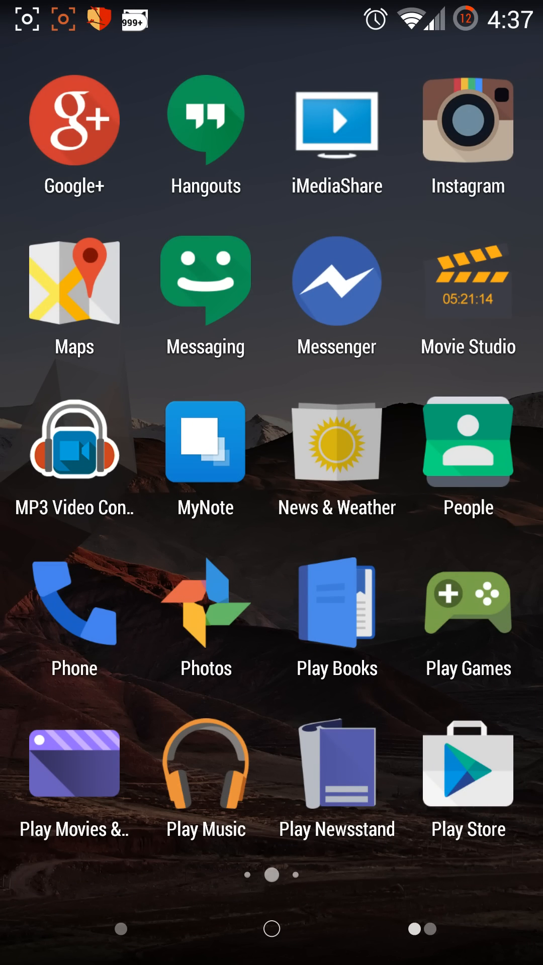
scroll("left", 3)
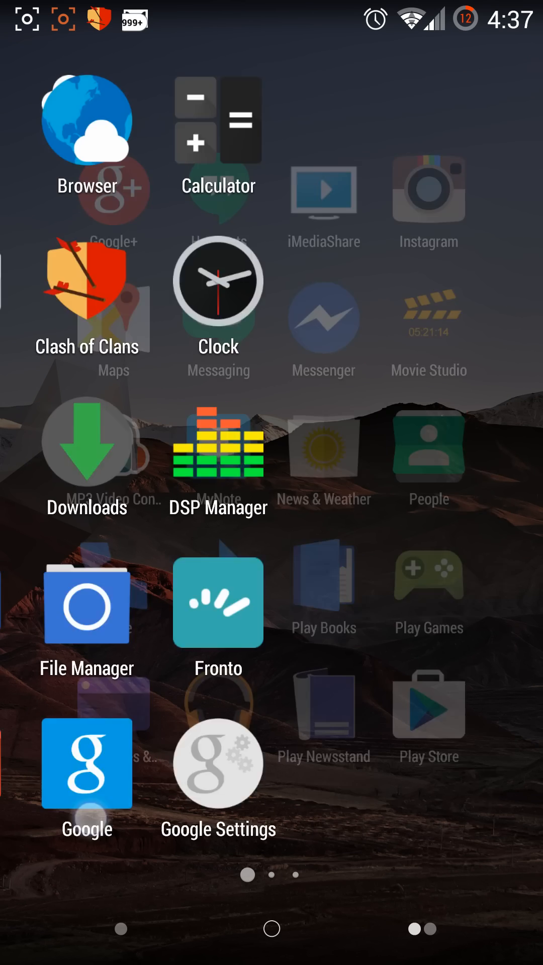
scroll("left", 3)
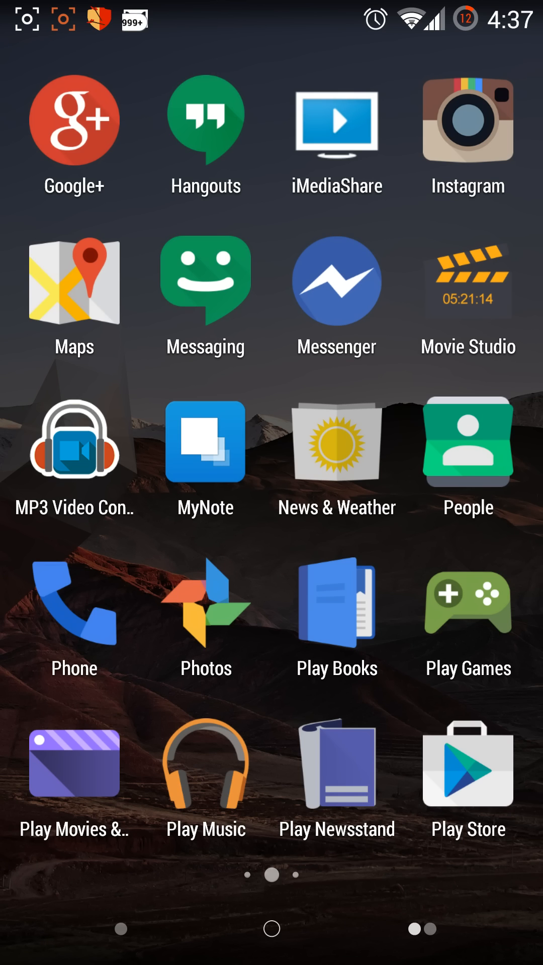
scroll("left", 3)
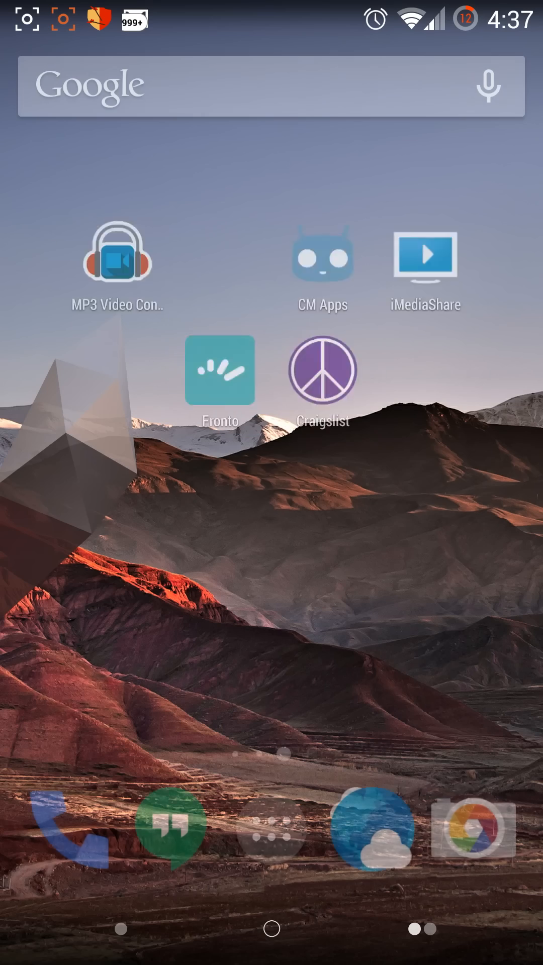
scroll("left", 3)
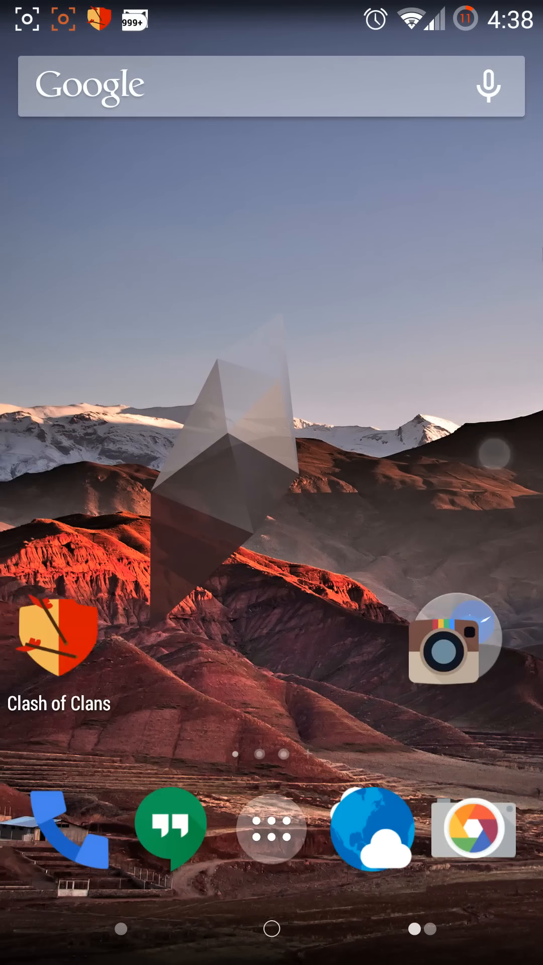
scroll("left", 3)
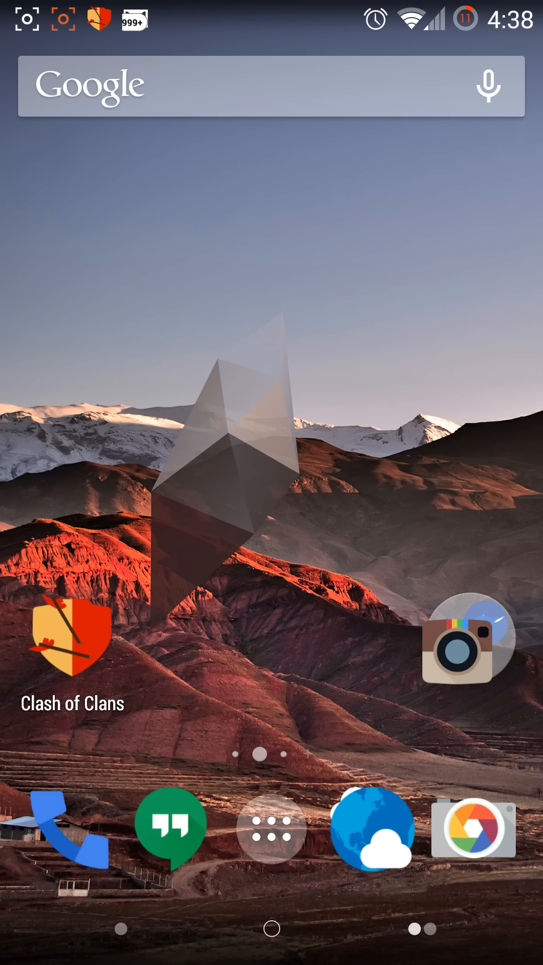
scroll("left", 3)
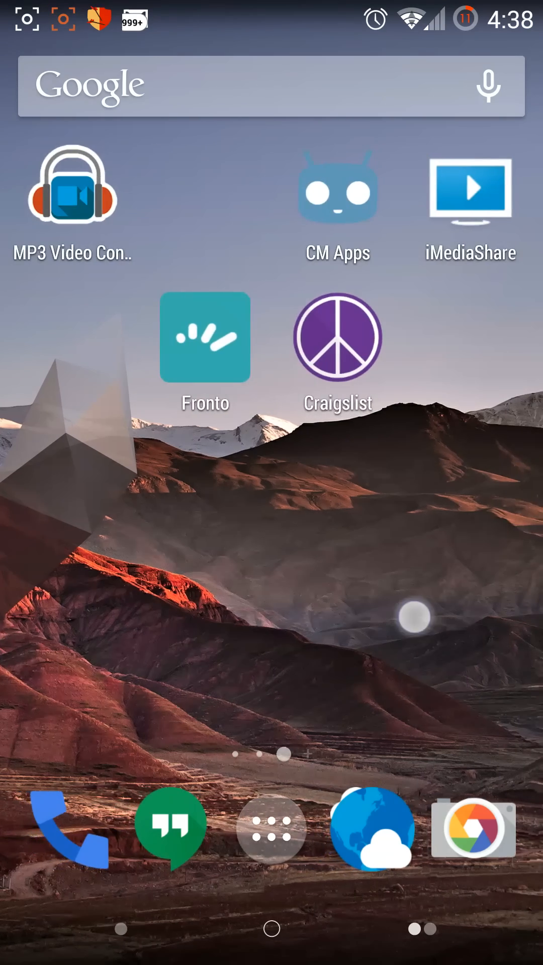
scroll("left", 3)
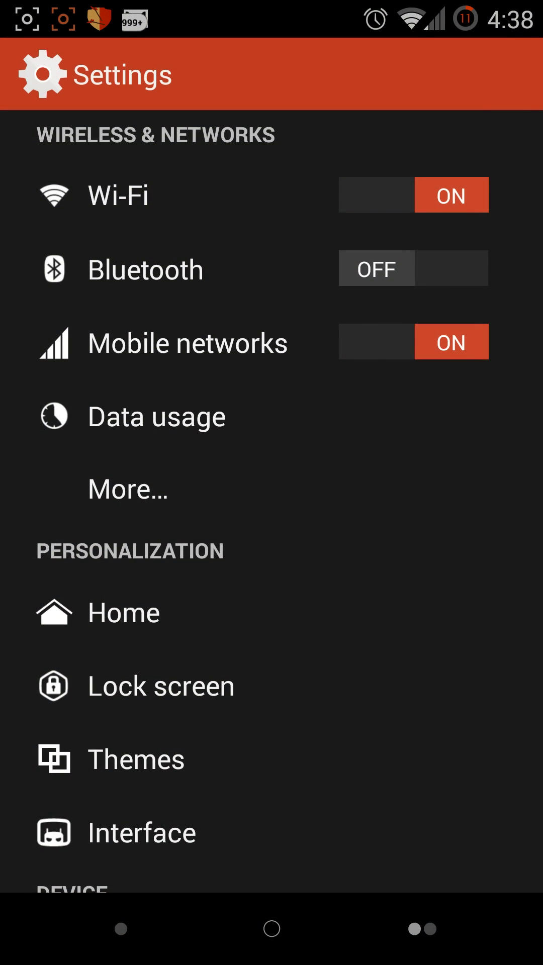
- Scroll the Settings list down to the System section and tap an entry
scroll("down", 3)
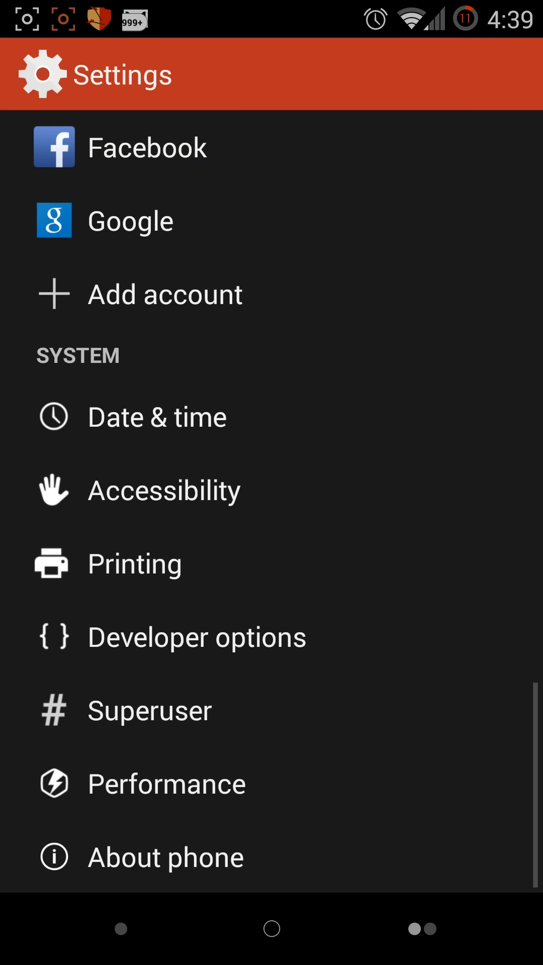
left_click(165, 856)
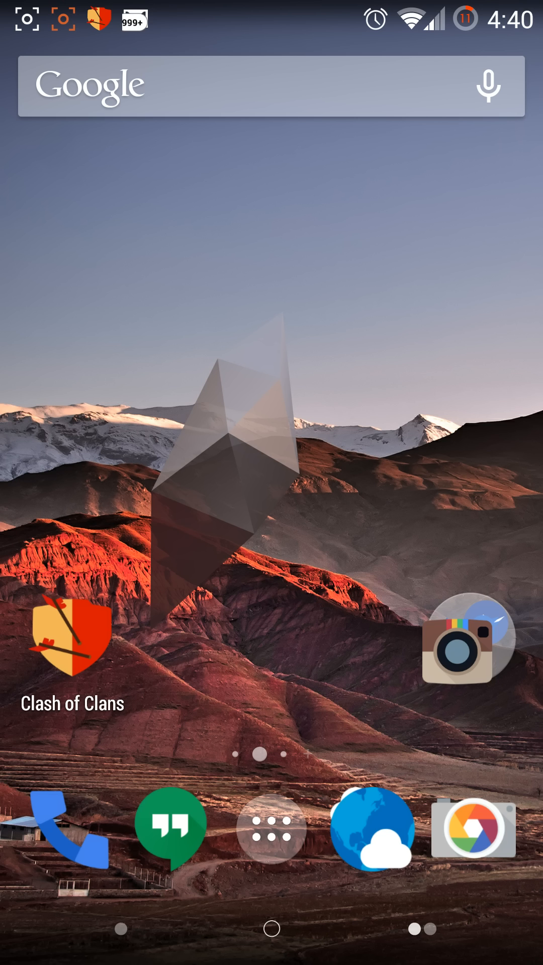
scroll("left", 3)
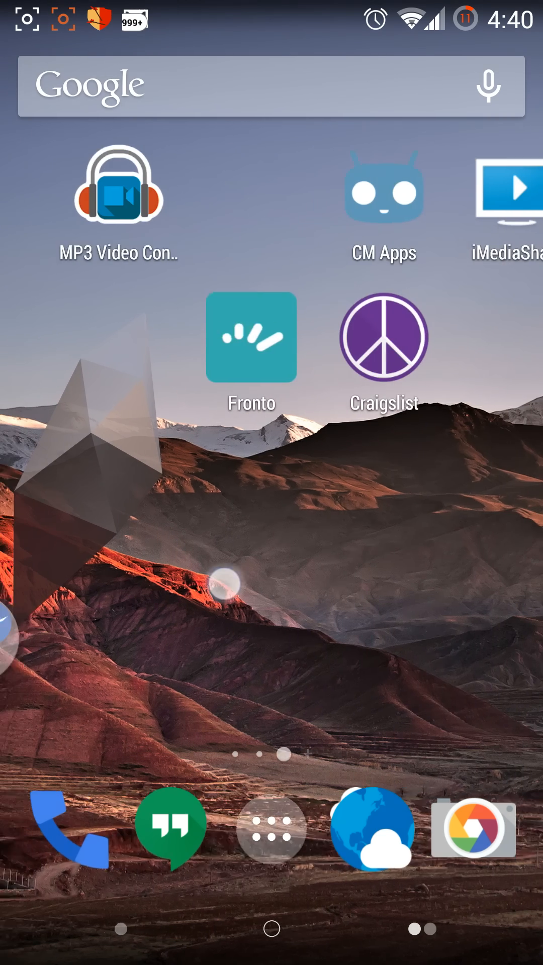
scroll("left", 3)
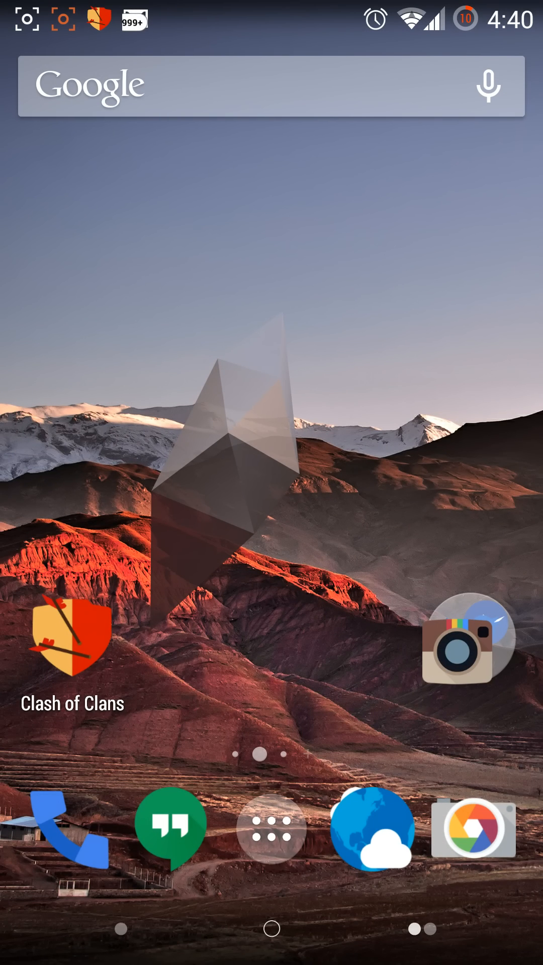
scroll("down", 3)
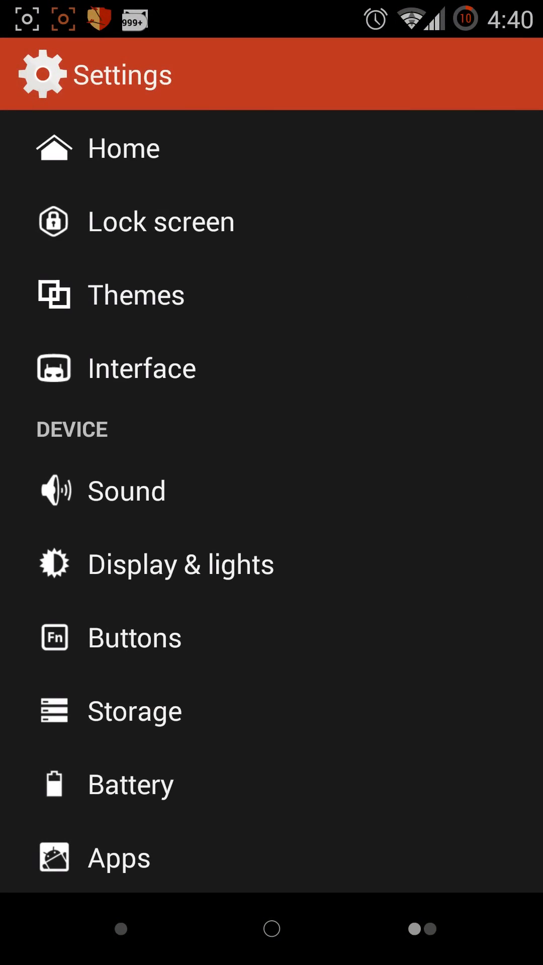
- Leave Settings for the home screen and pull down the quick settings panel
left_click(136, 294)
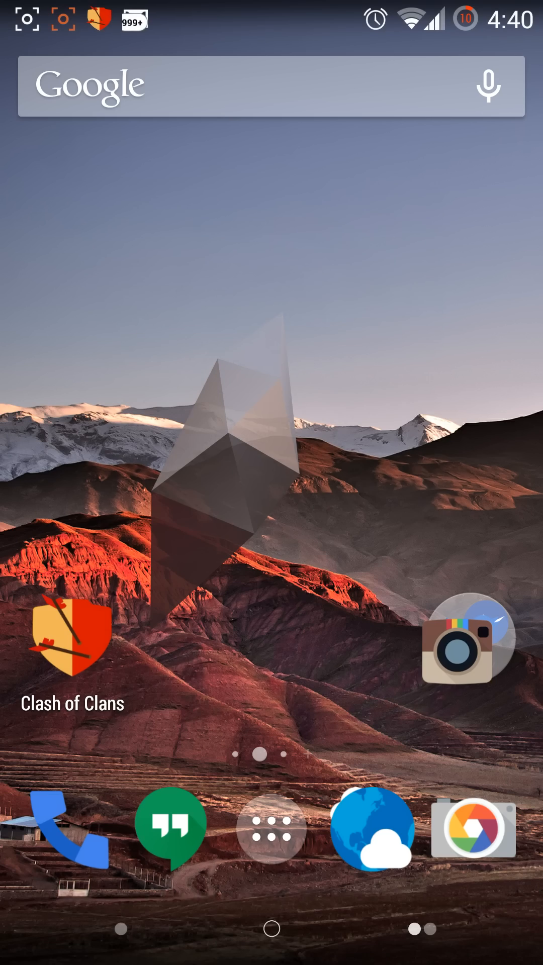
scroll("down", 3)
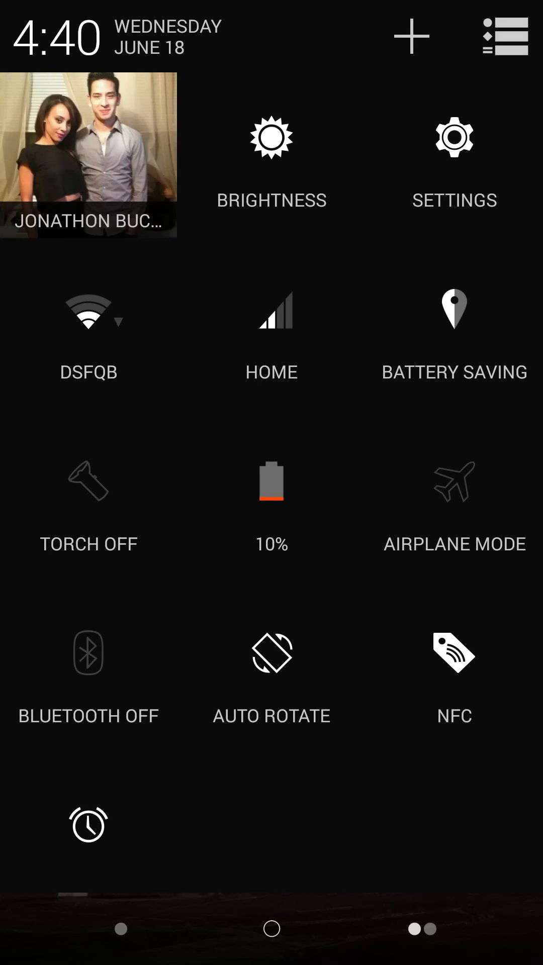
left_click(453, 137)
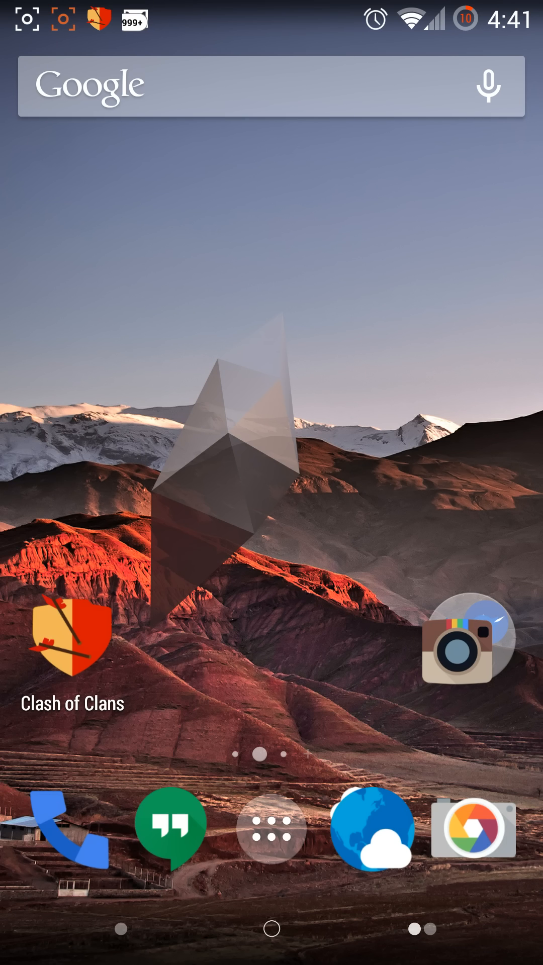
scroll("left", 3)
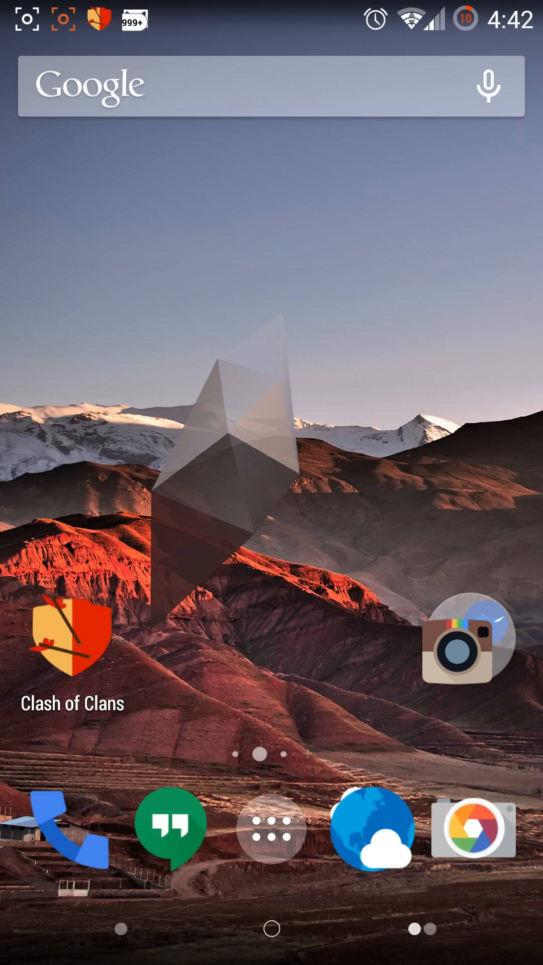
- Open the app drawer, swipe to the Settings icon and launch Settings
left_click(271, 825)
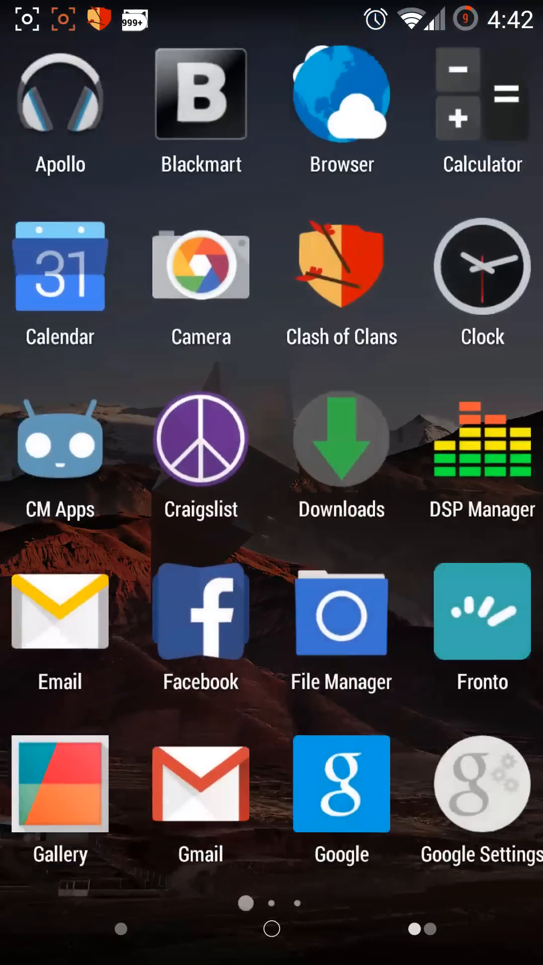
scroll("left", 3)
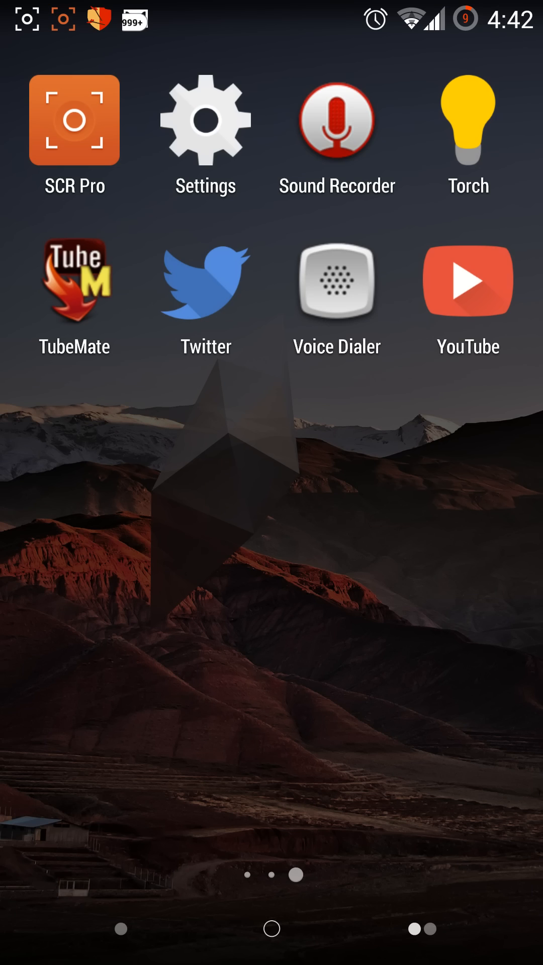
left_click(205, 118)
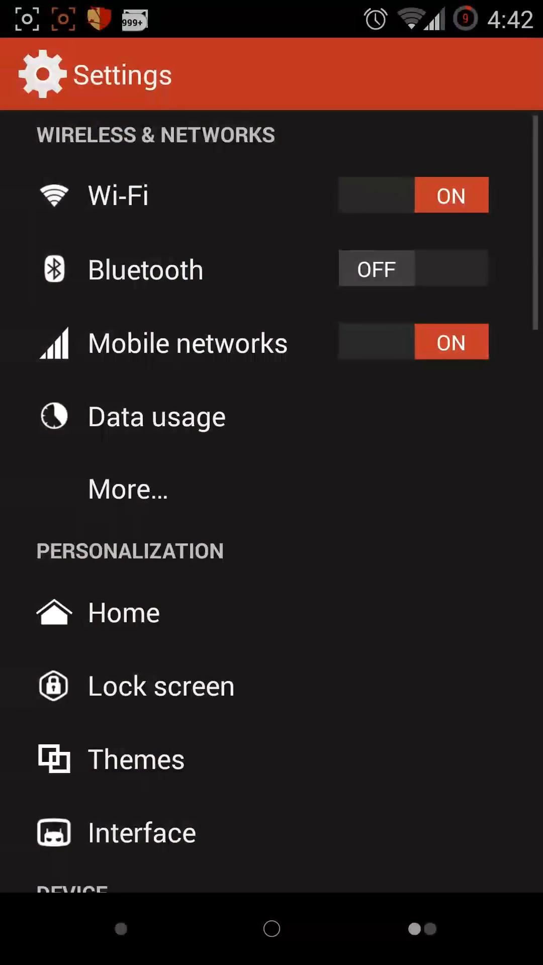
- Scroll to Personalization and open Lock screen settings
scroll("down", 3)
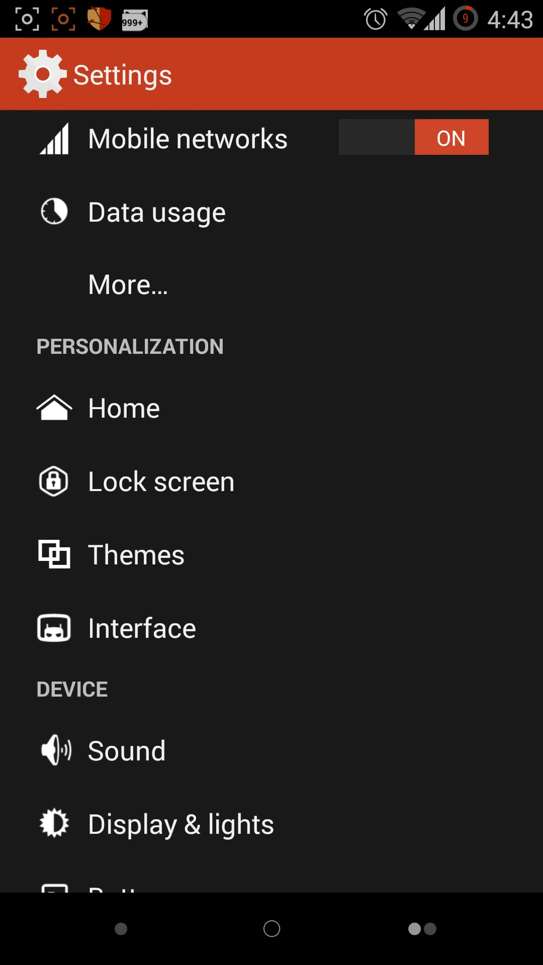
left_click(124, 407)
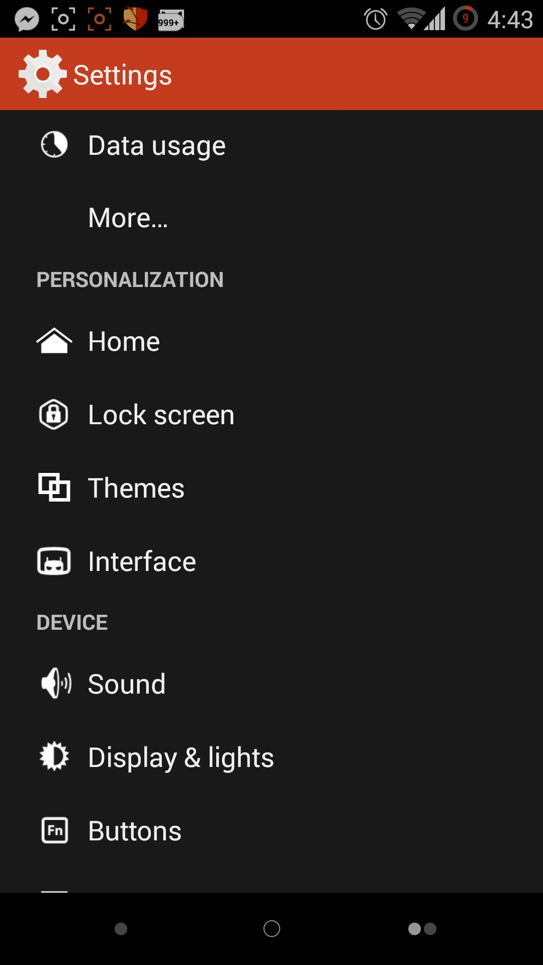
left_click(161, 413)
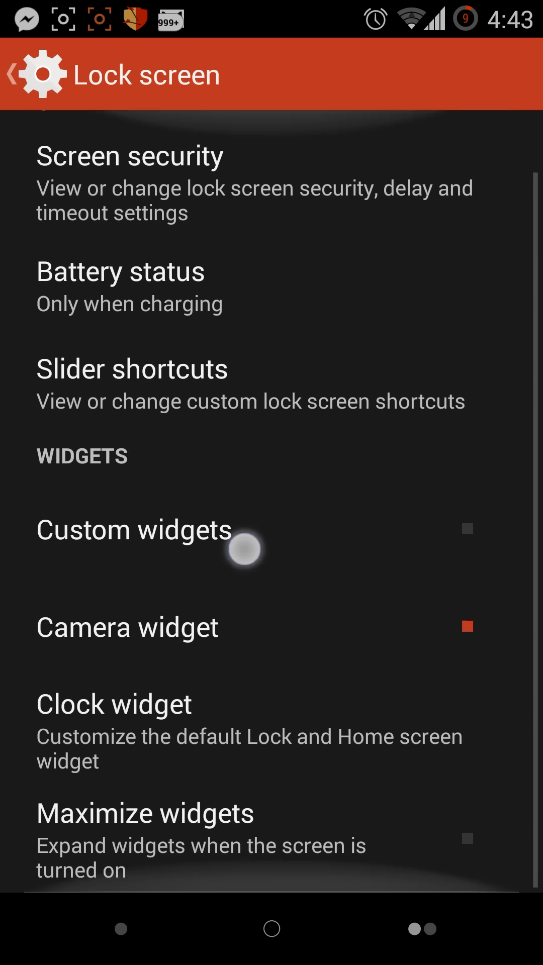
- View the Themes categories, go back, and scroll to the Device section
left_click(18, 74)
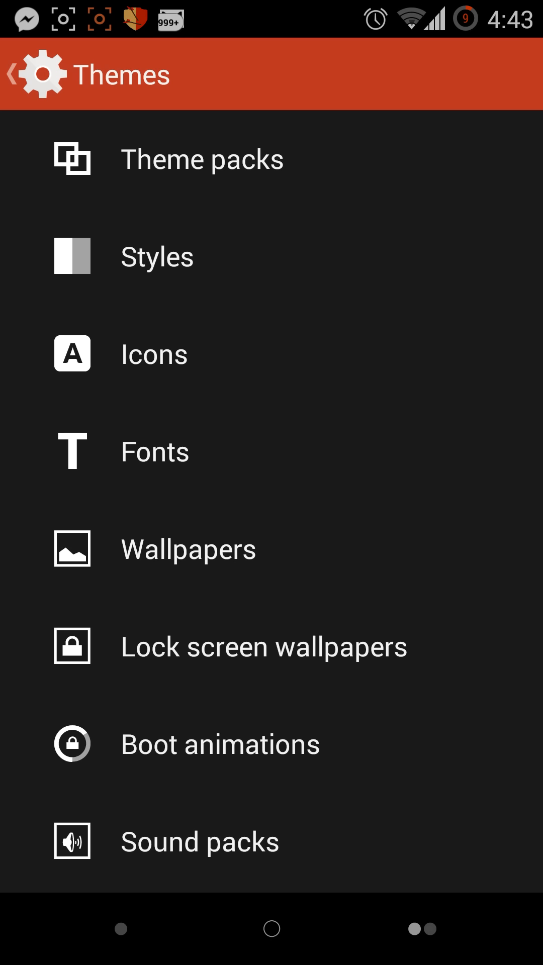
left_click(18, 74)
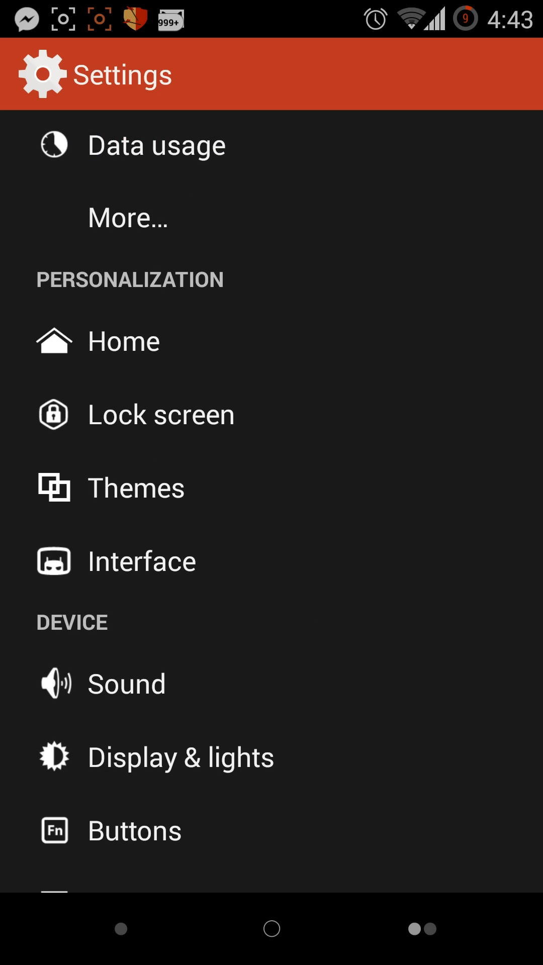
scroll("down", 3)
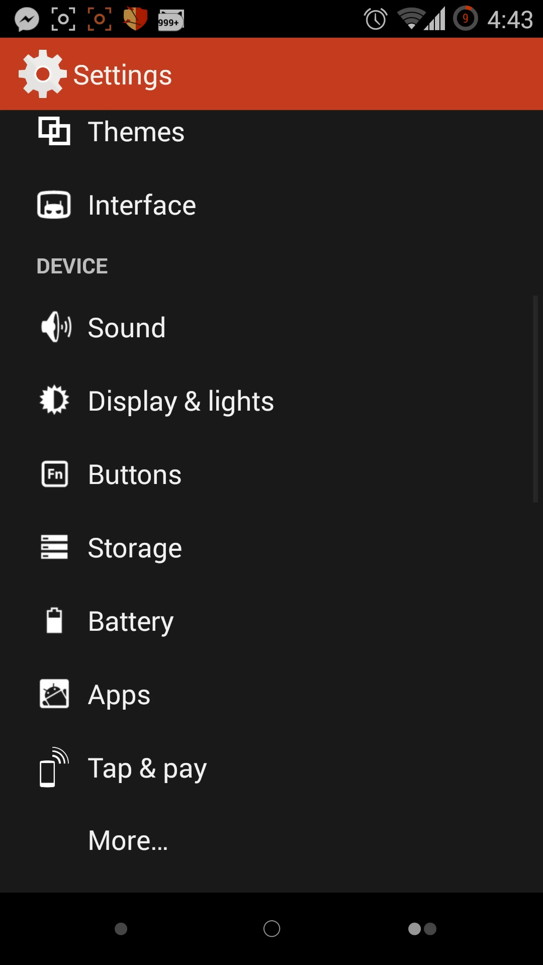
- View the Buttons options, return to Settings, and open the Battery usage page
left_click(135, 475)
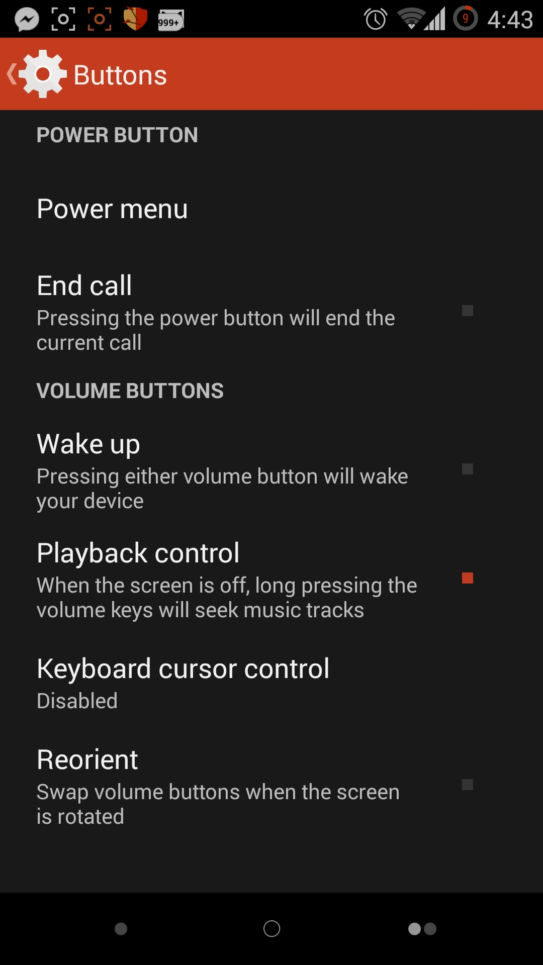
left_click(96, 208)
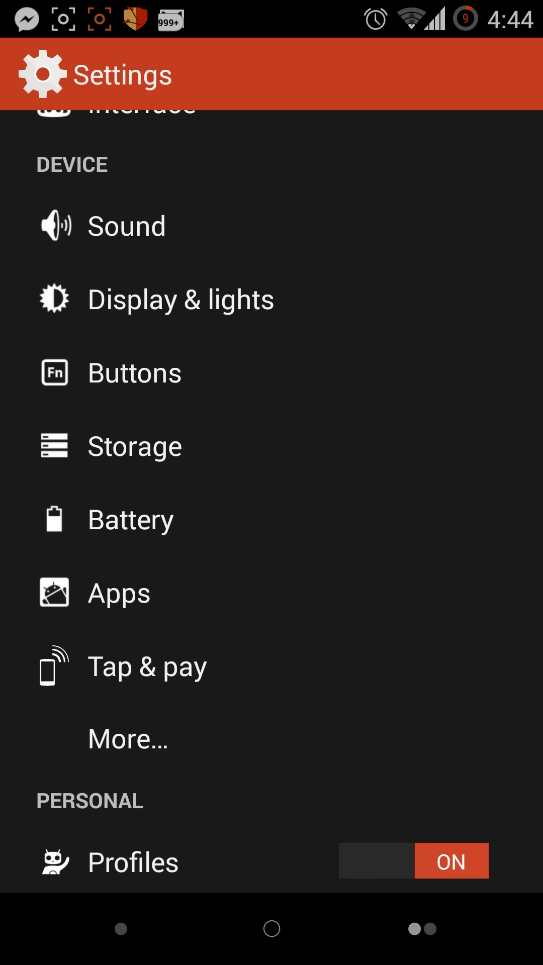
left_click(131, 519)
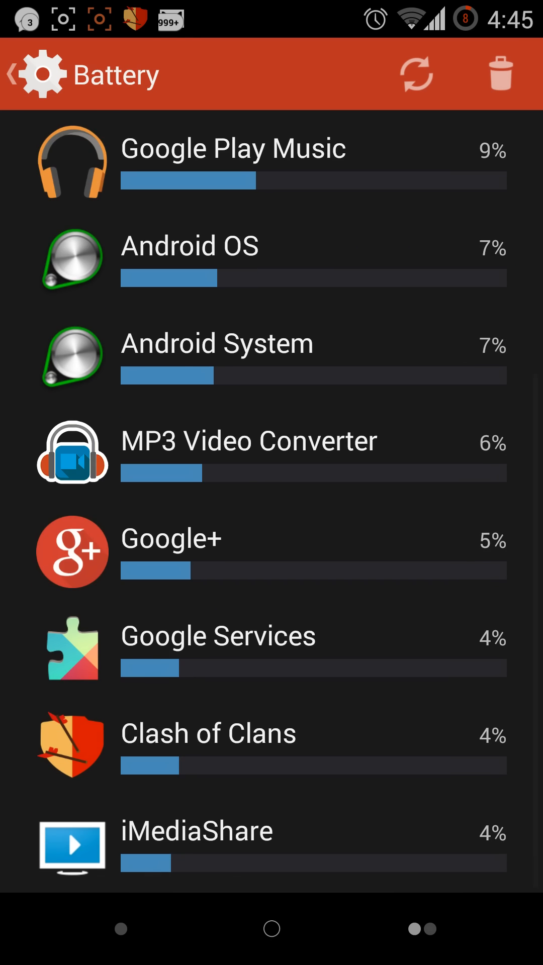
- Scroll through per-app battery usage, then back to Personal and Accounts sections
scroll("down", 3)
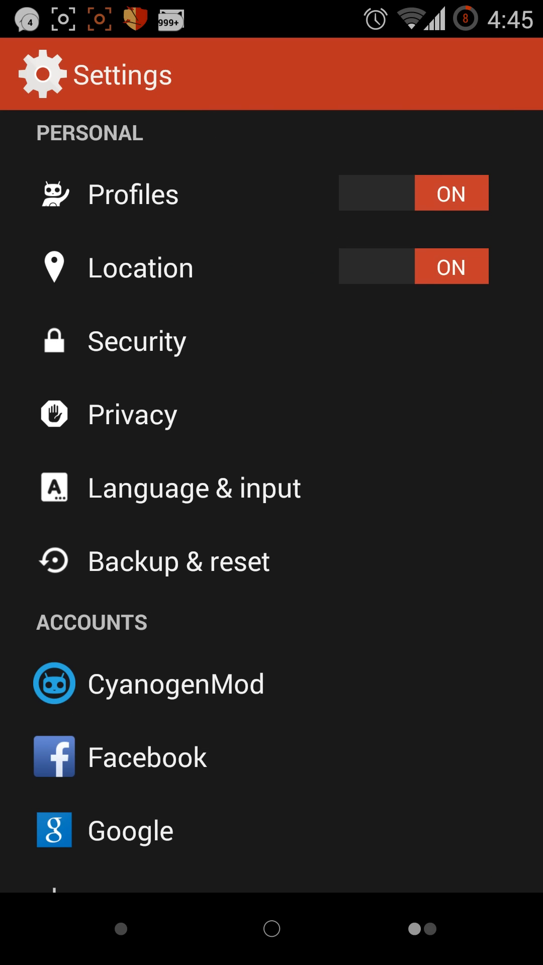
- View the profile list with Work active, go back, and scroll to About phone
left_click(132, 193)
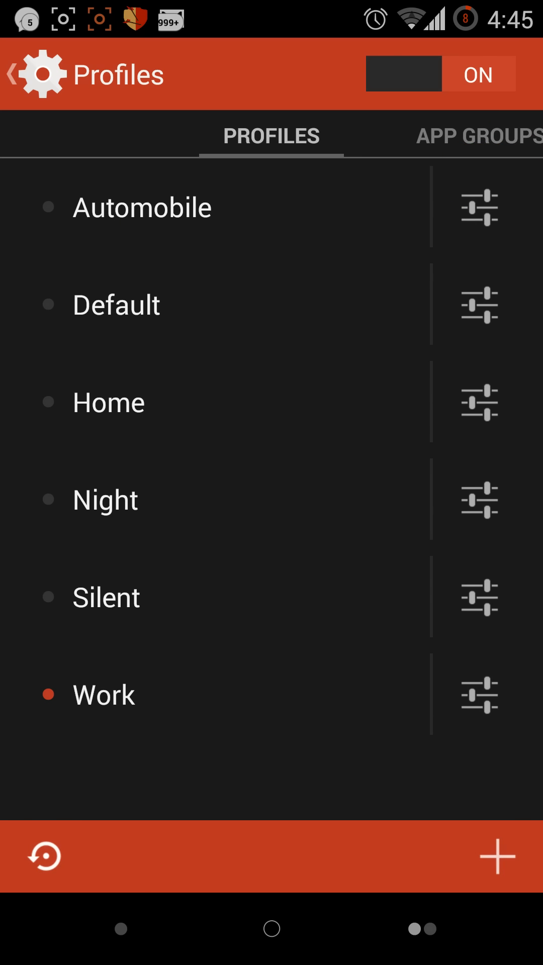
left_click(13, 74)
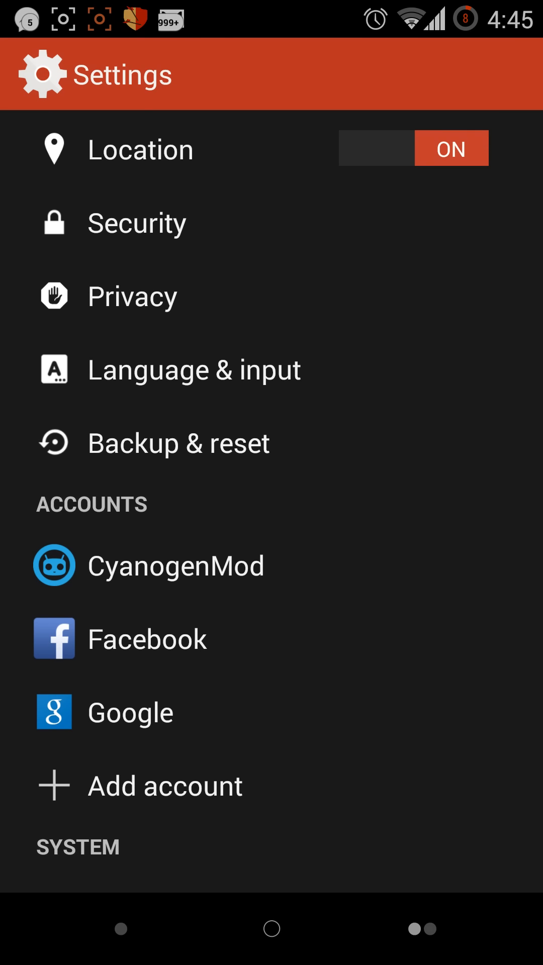
scroll("down", 3)
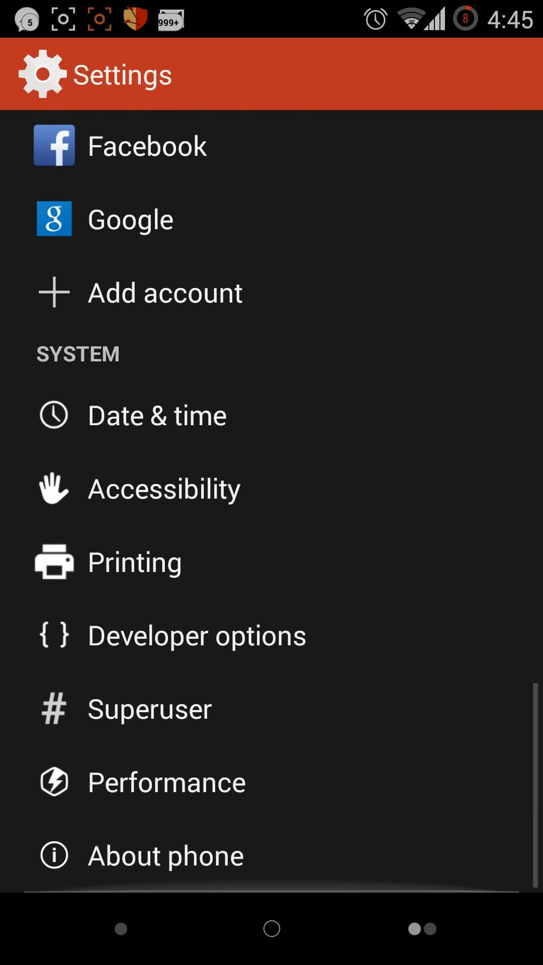
- Open Performance settings past the caution warning, then leave Settings for the Google Now feed
left_click(165, 782)
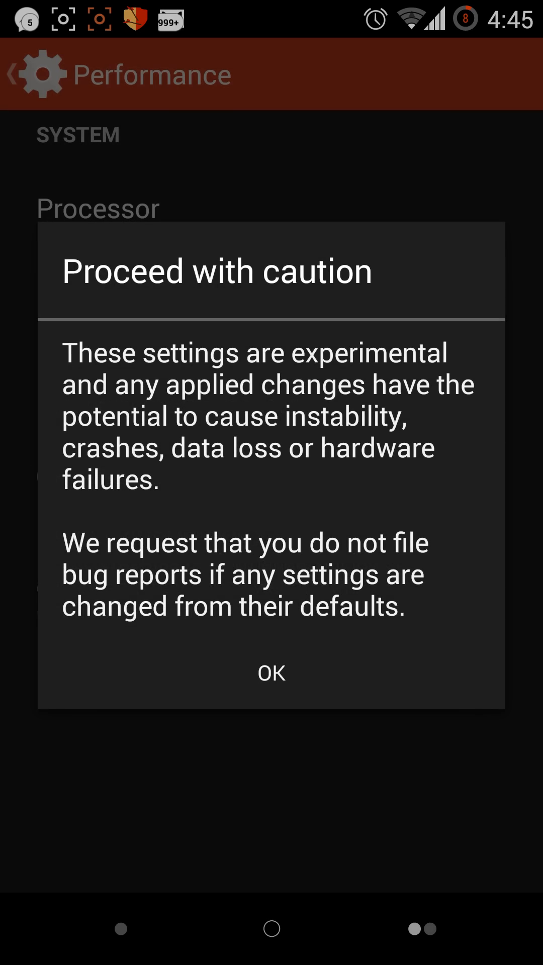
left_click(270, 672)
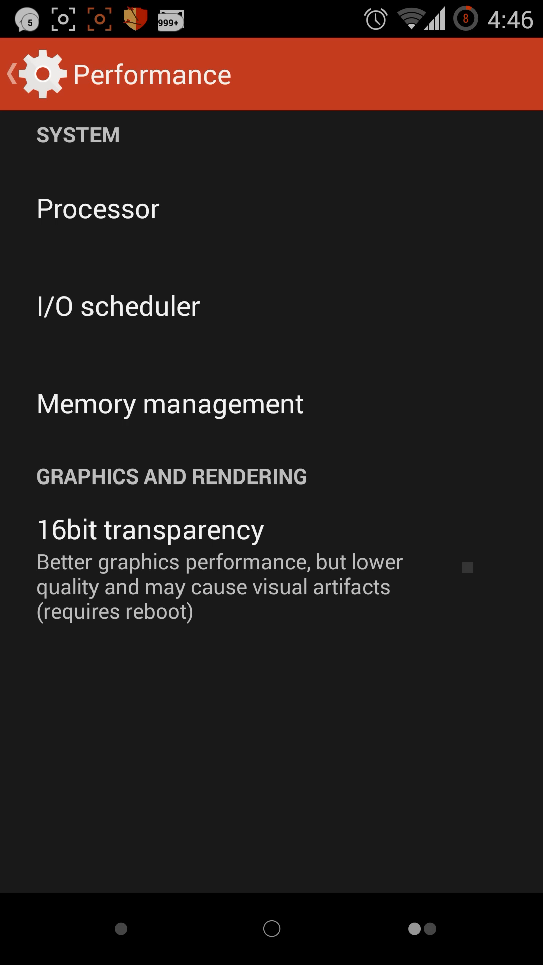
key("HOME")
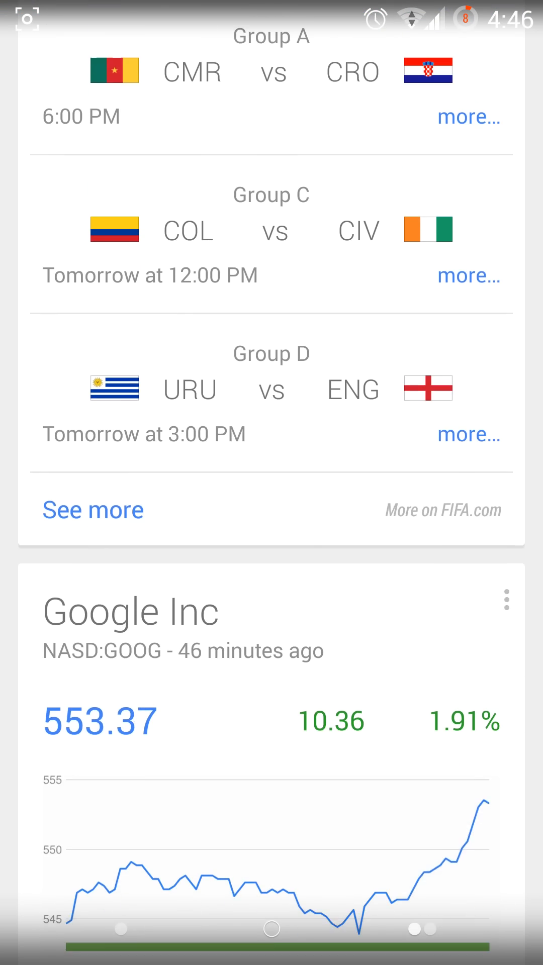
- View the Holo and Moonshine icon themes in Settings' Themes page, then return home
scroll("down", 3)
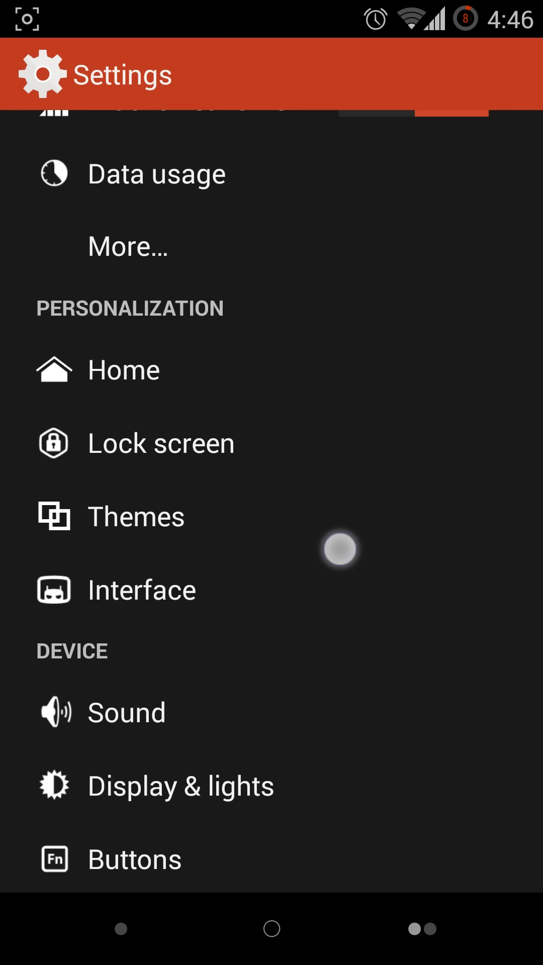
left_click(135, 515)
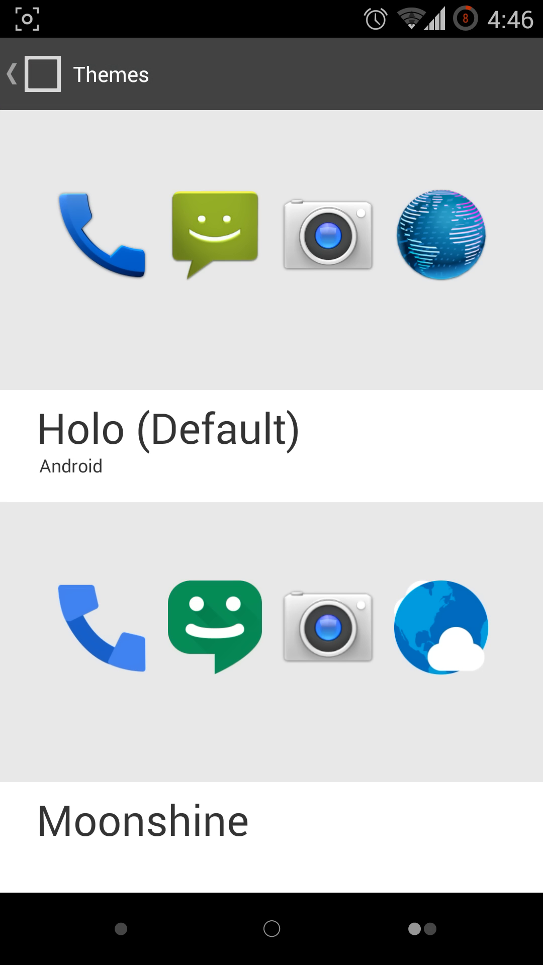
left_click(25, 74)
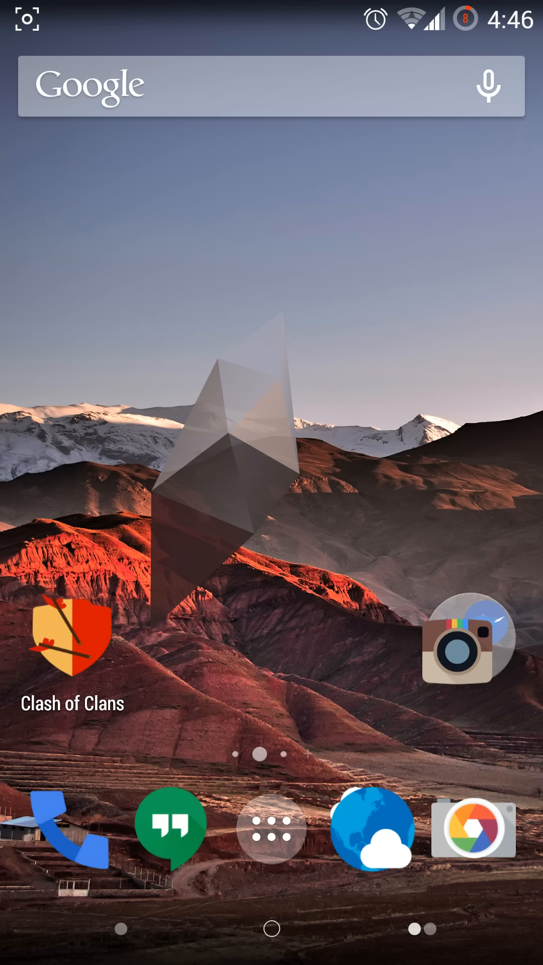